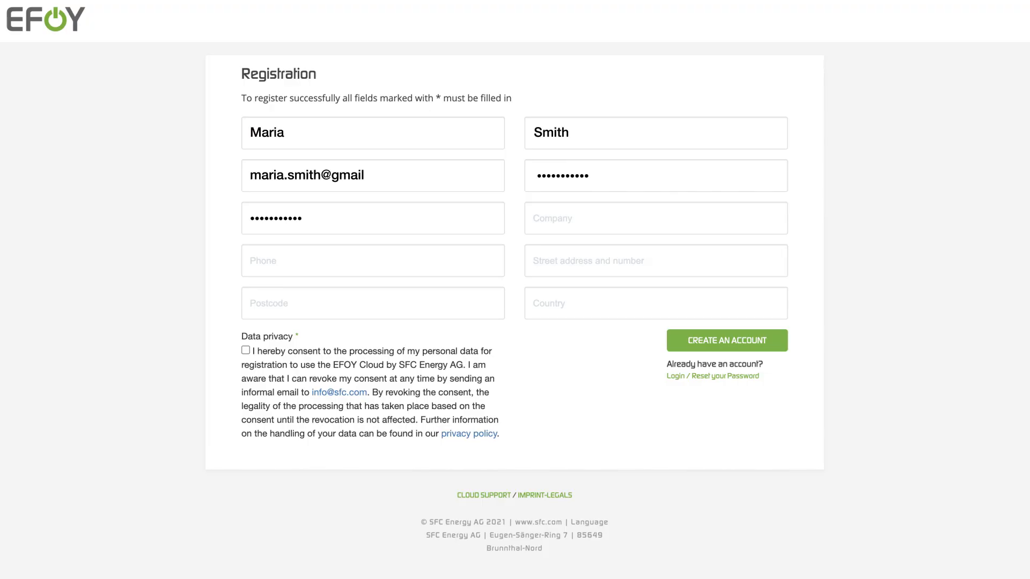
Agree to the data privacy consent and create the new EFOY Cloud account.
left_click(245, 350)
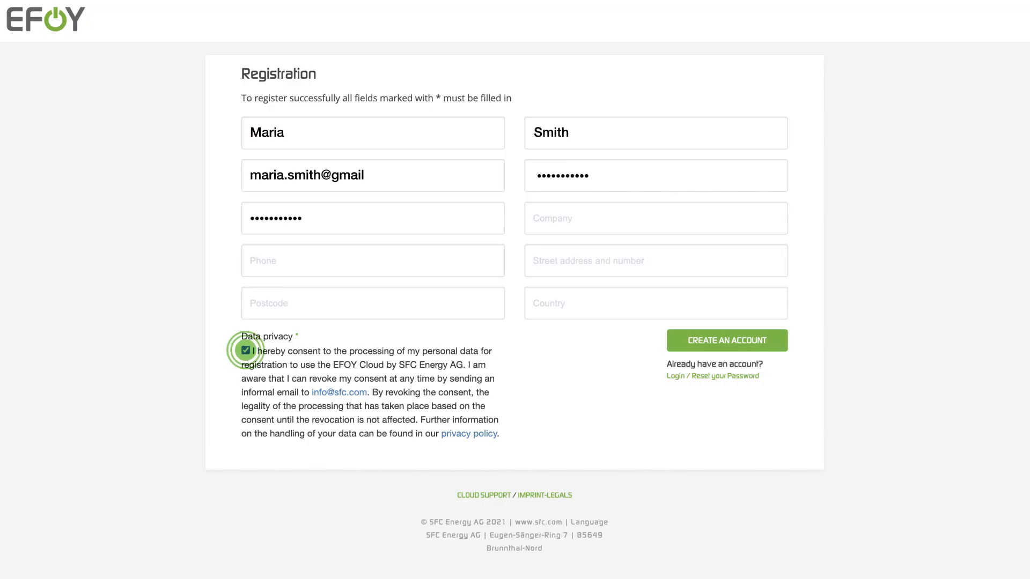
left_click(726, 340)
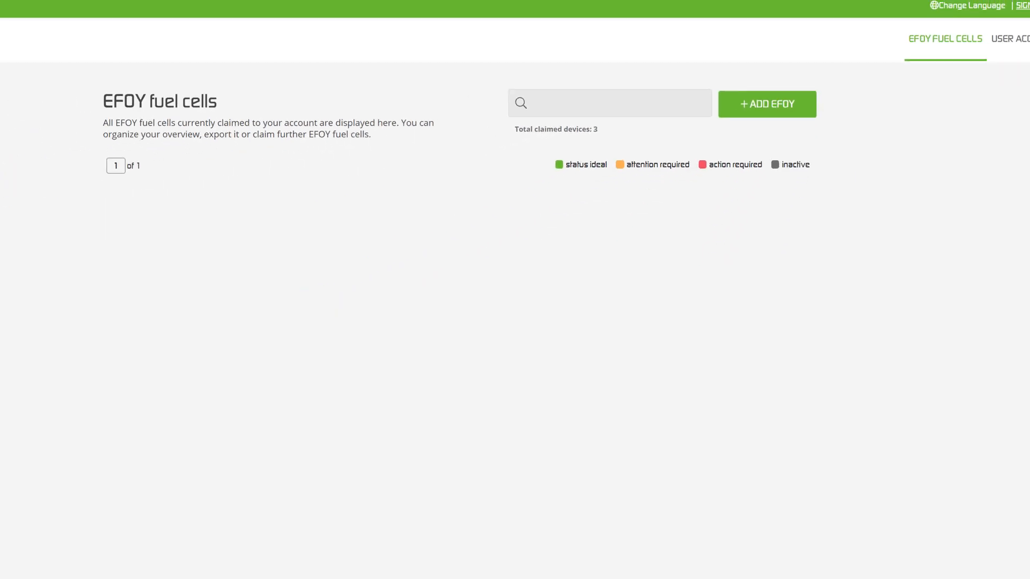
Claim a new fuel cell by serial number and password key, name it 'EFOYPro2800-00083', and finish pairing.
left_click(765, 104)
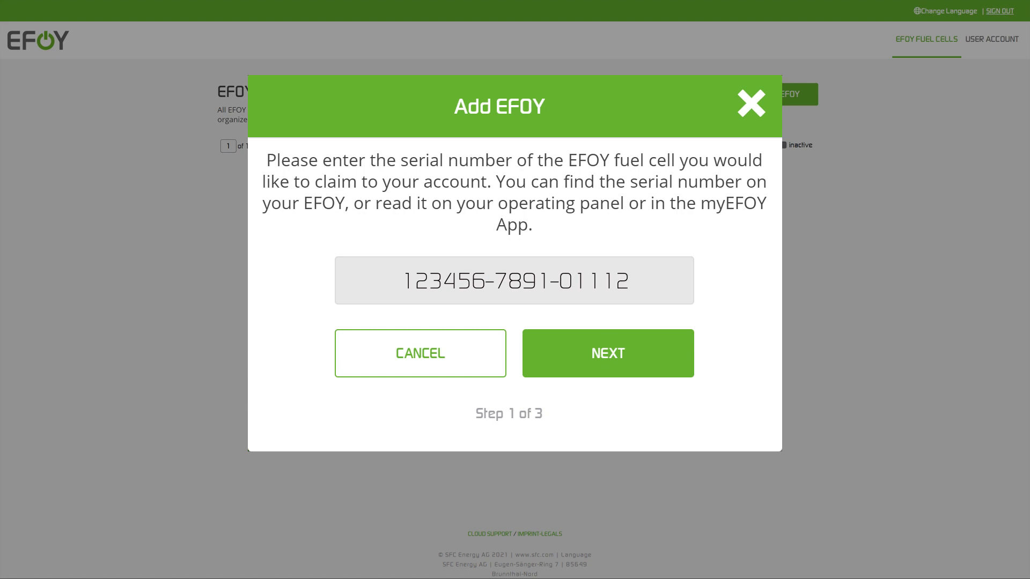
left_click(606, 353)
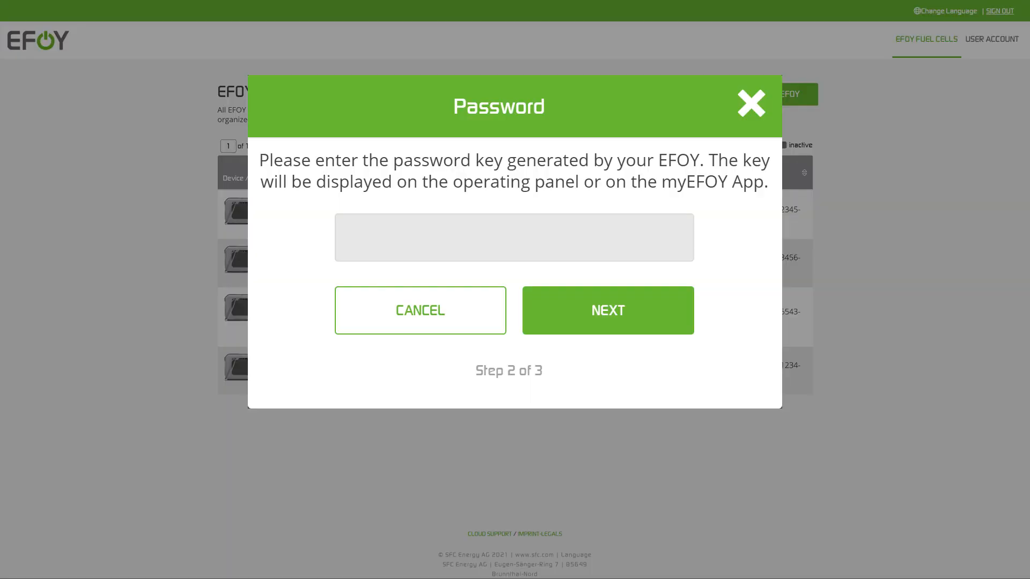
left_click(606, 310)
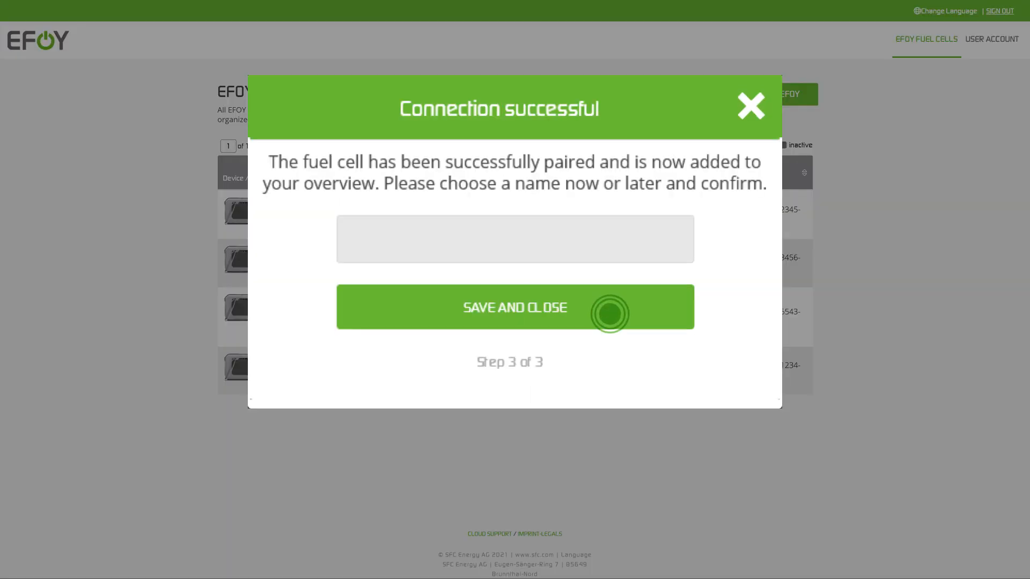
type("EFOYPro2800-00083")
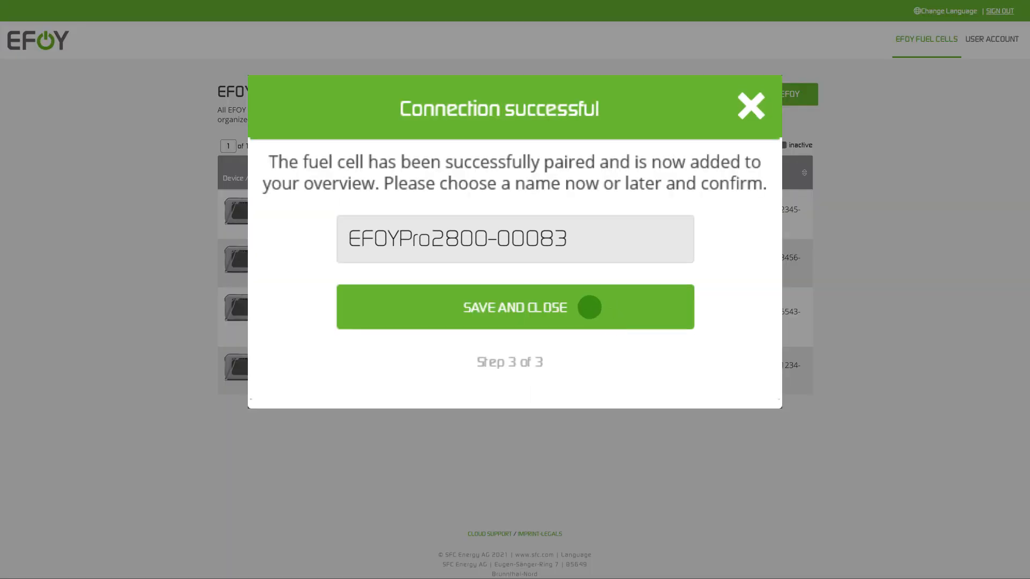
left_click(515, 307)
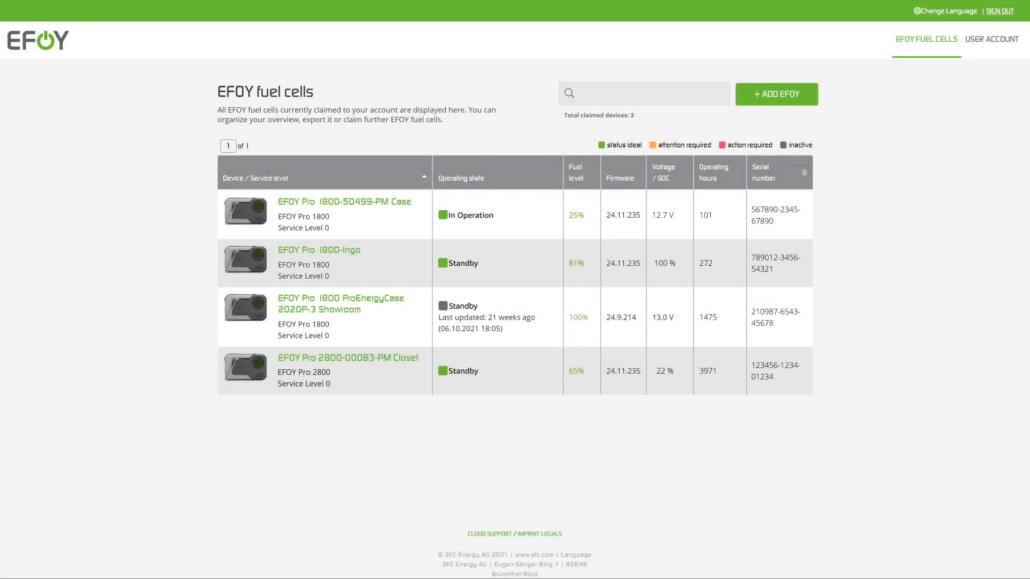
scroll("down", 3)
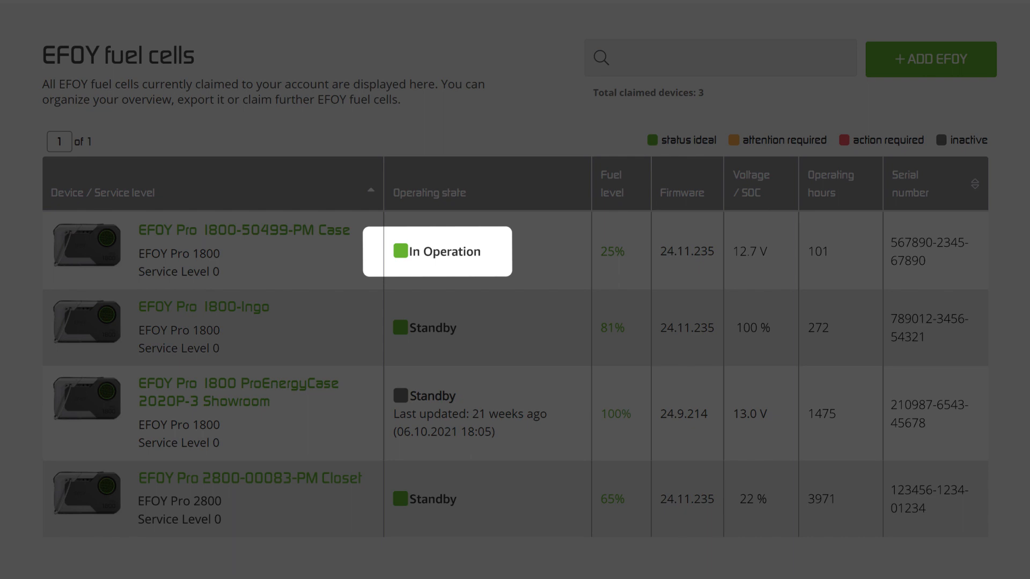
mouse_move(612, 251)
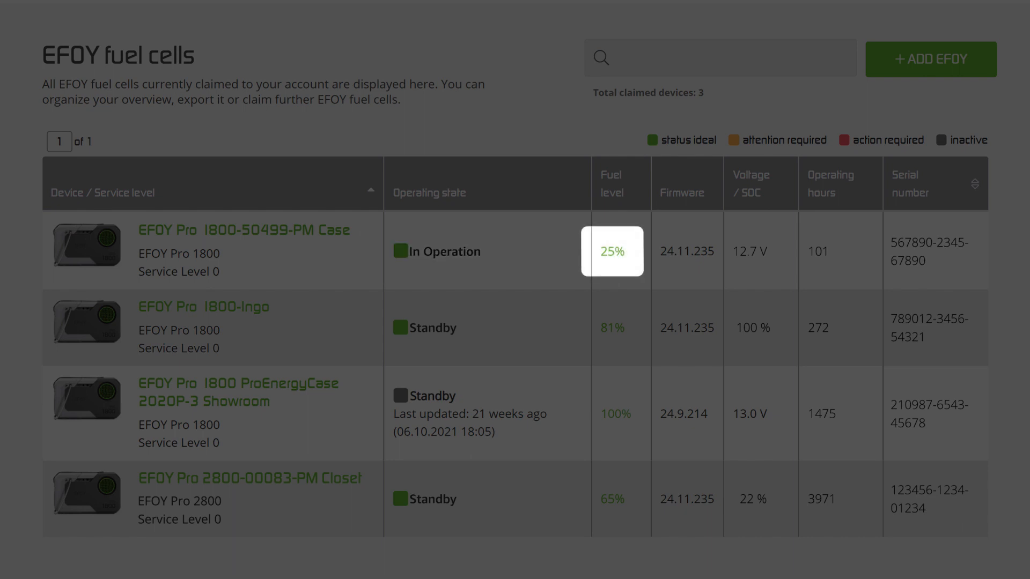
mouse_move(753, 251)
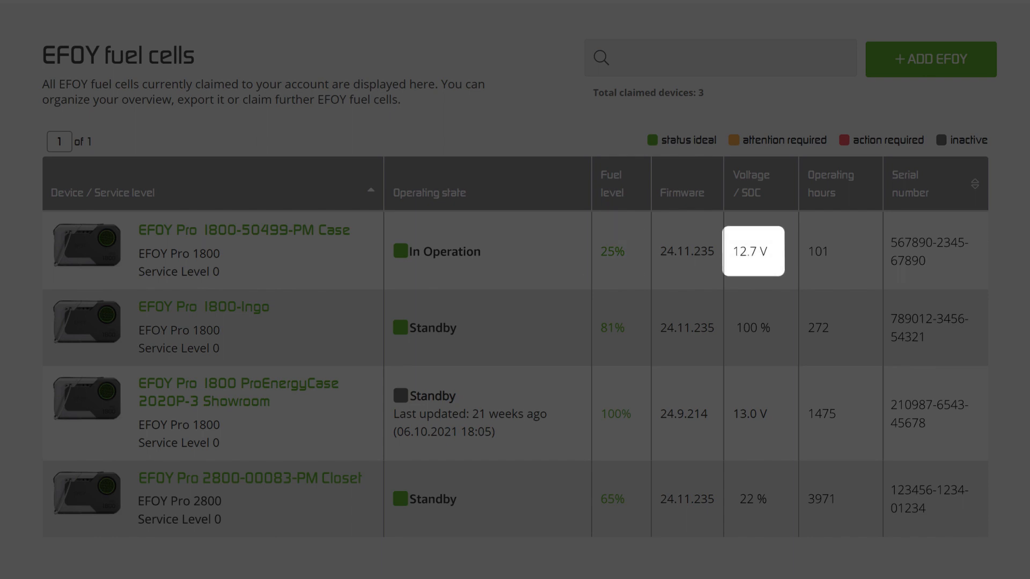
mouse_move(752, 327)
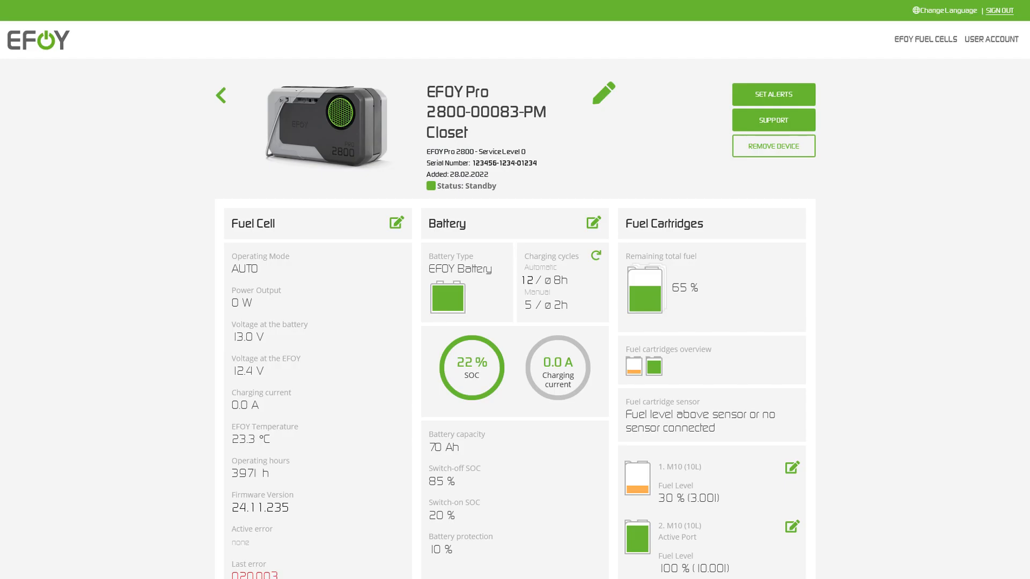
Scroll through the EFOY Pro 2800 Closet detail page to see battery and cartridge data.
scroll("down", 3)
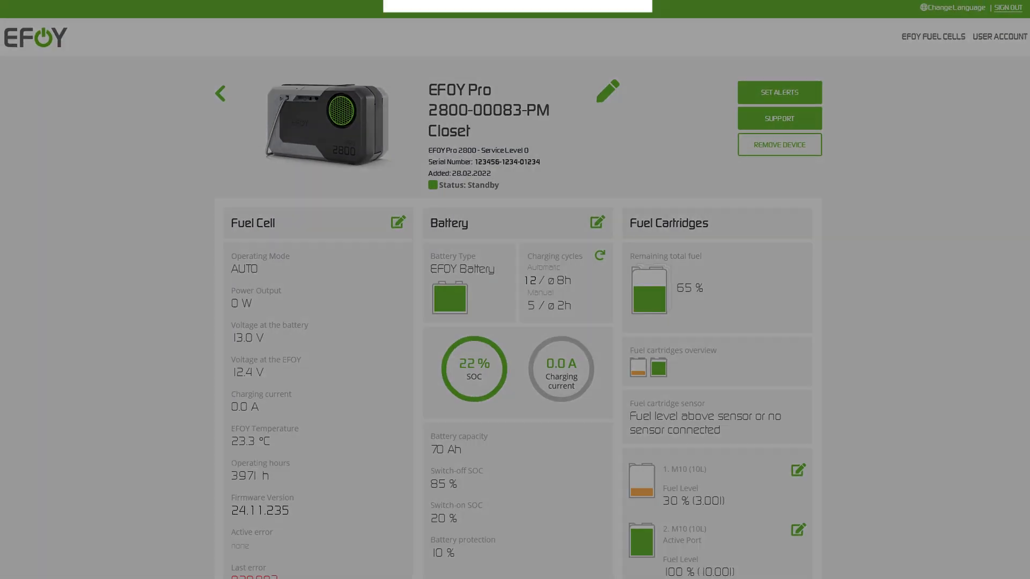
left_click(396, 222)
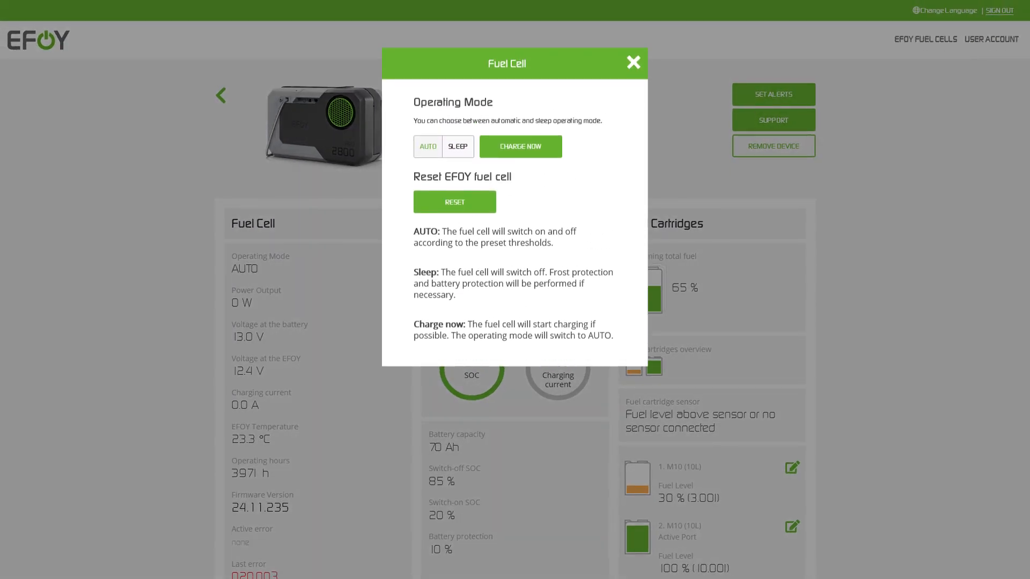
left_click(632, 62)
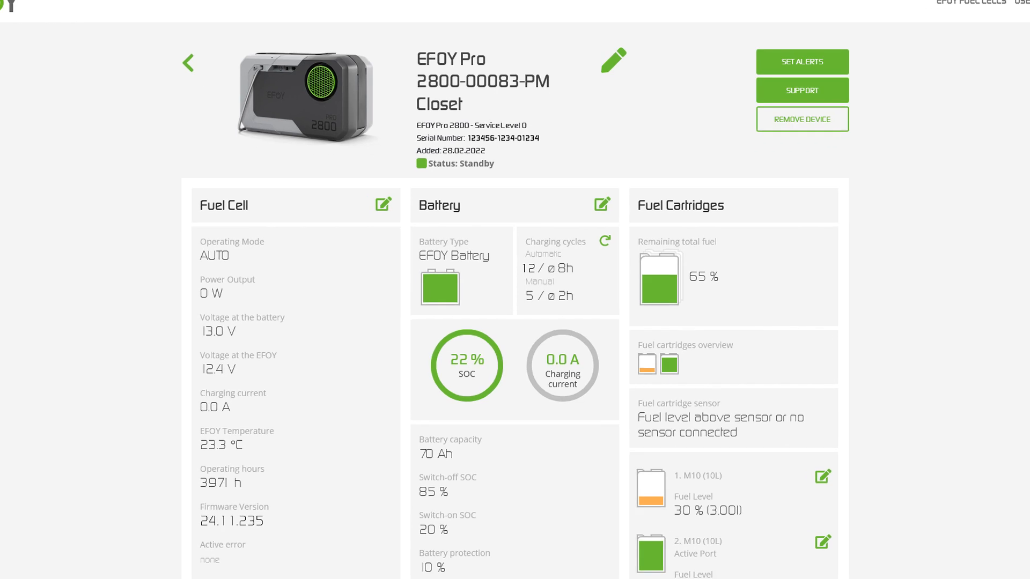
scroll("down", 3)
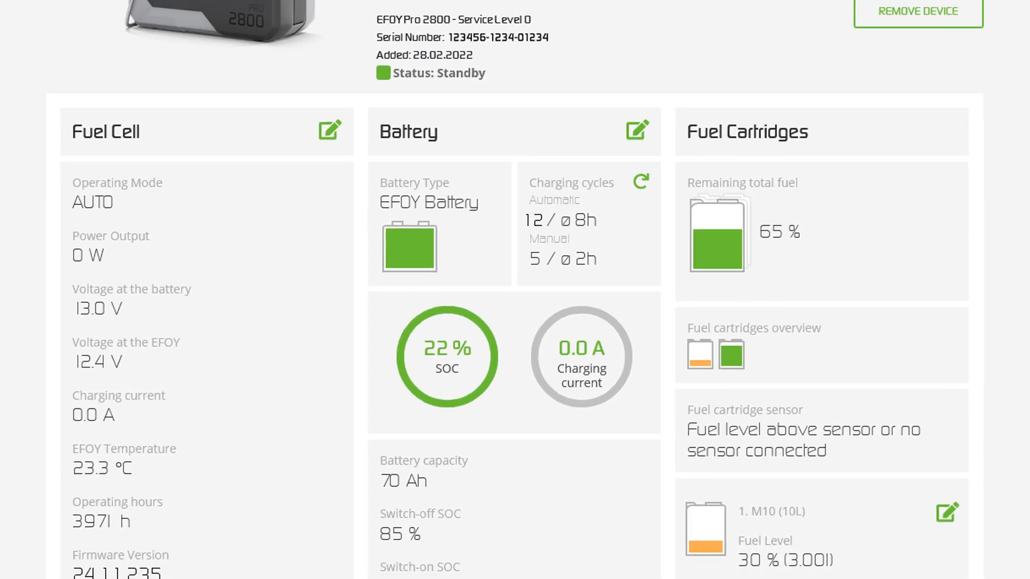
left_click(636, 129)
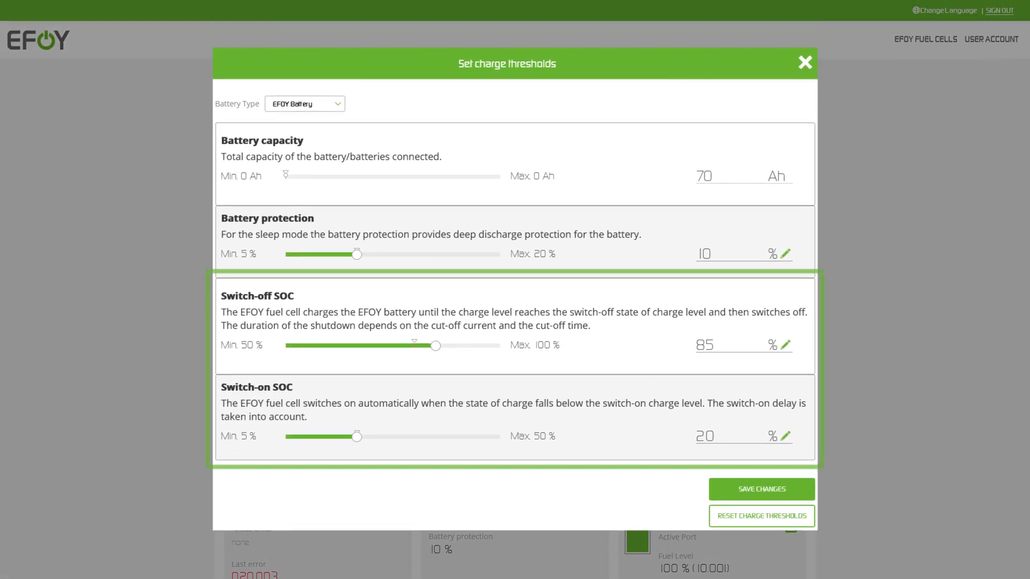
left_click(761, 489)
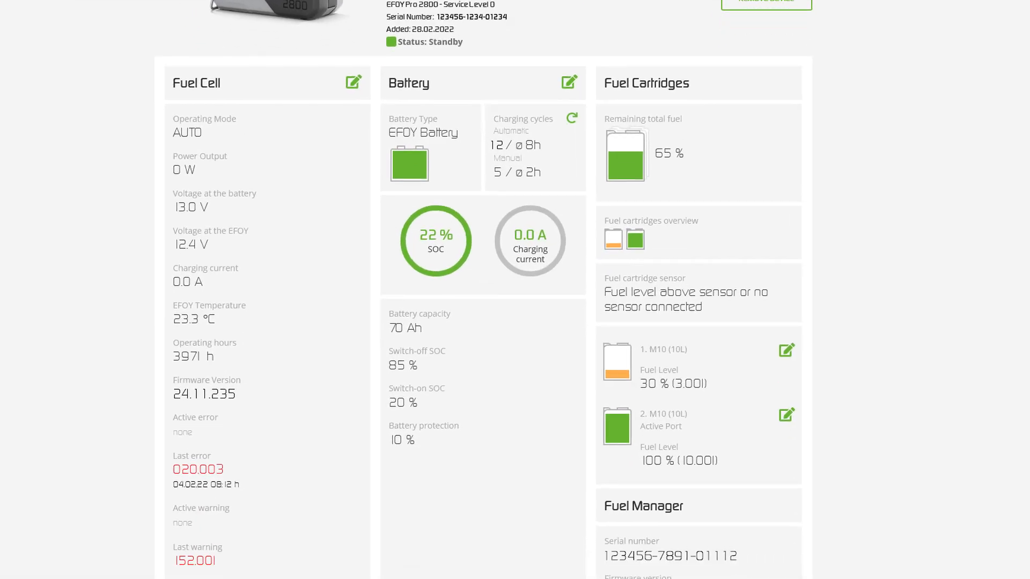
scroll("down", 3)
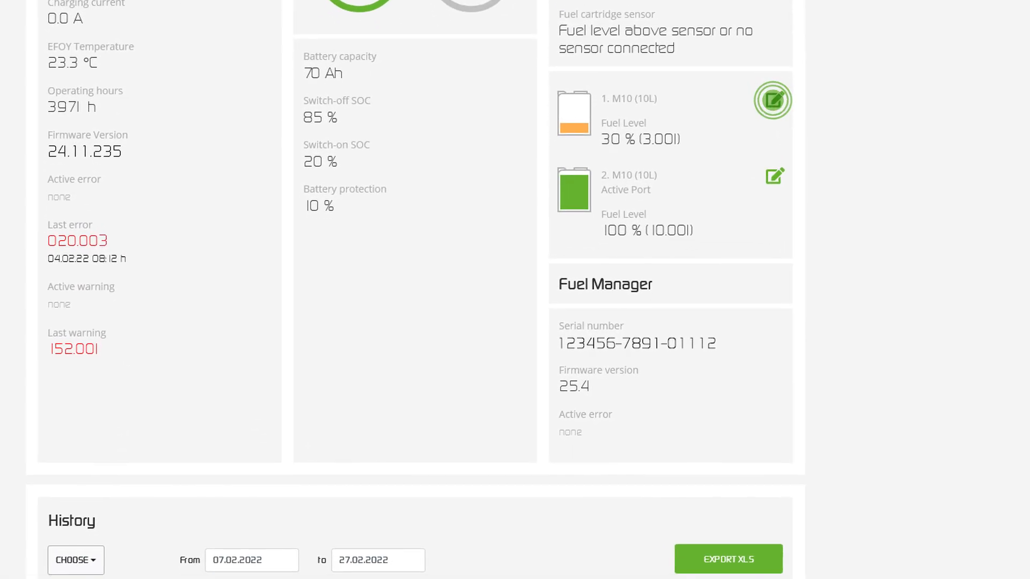
left_click(772, 100)
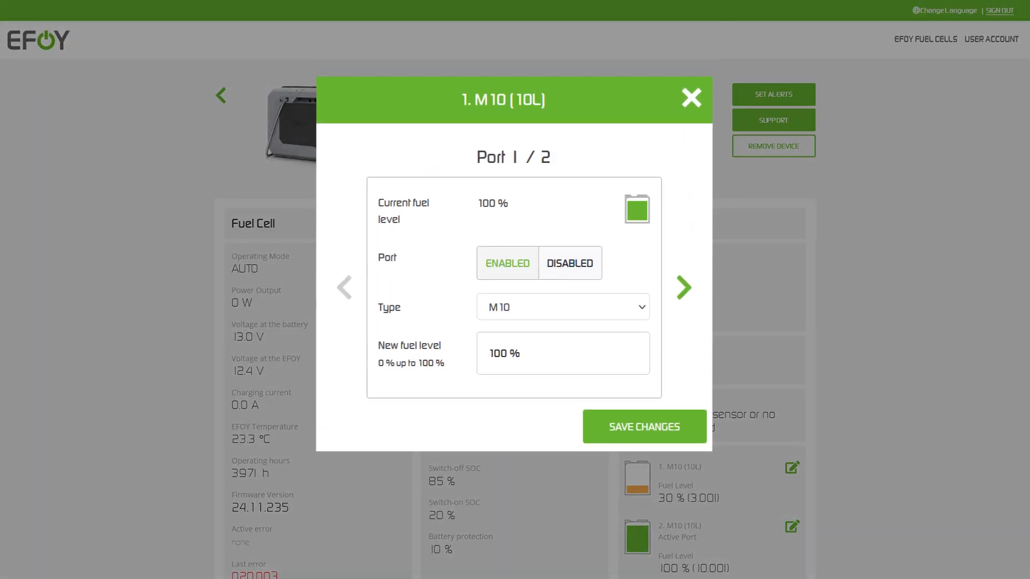
left_click(690, 97)
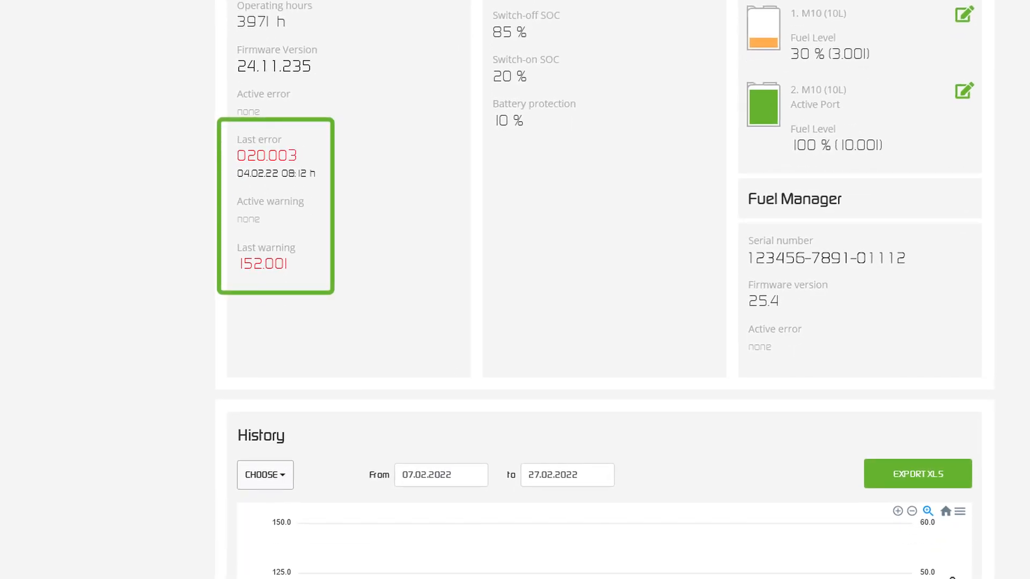
scroll("up", 3)
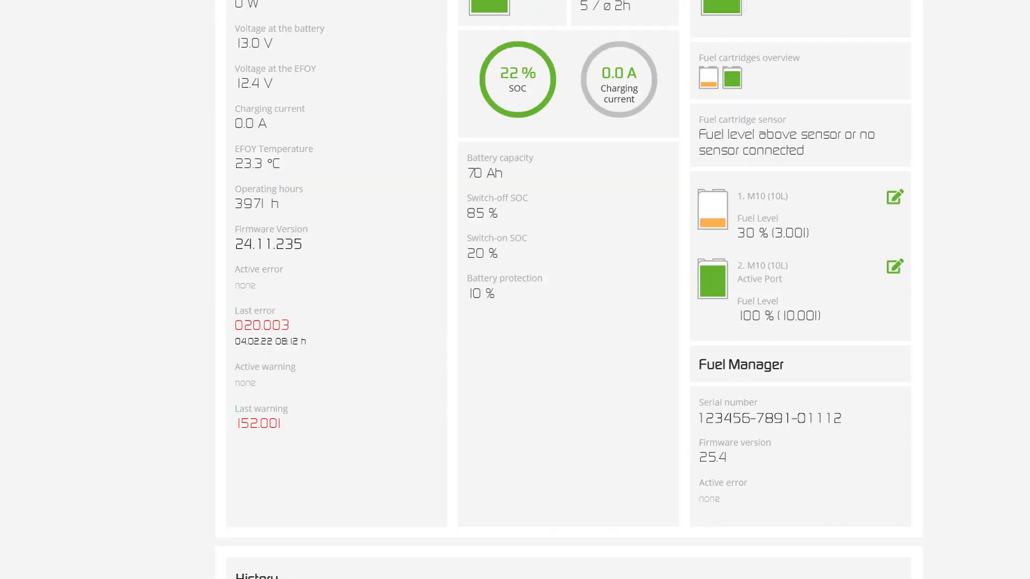
left_click(262, 324)
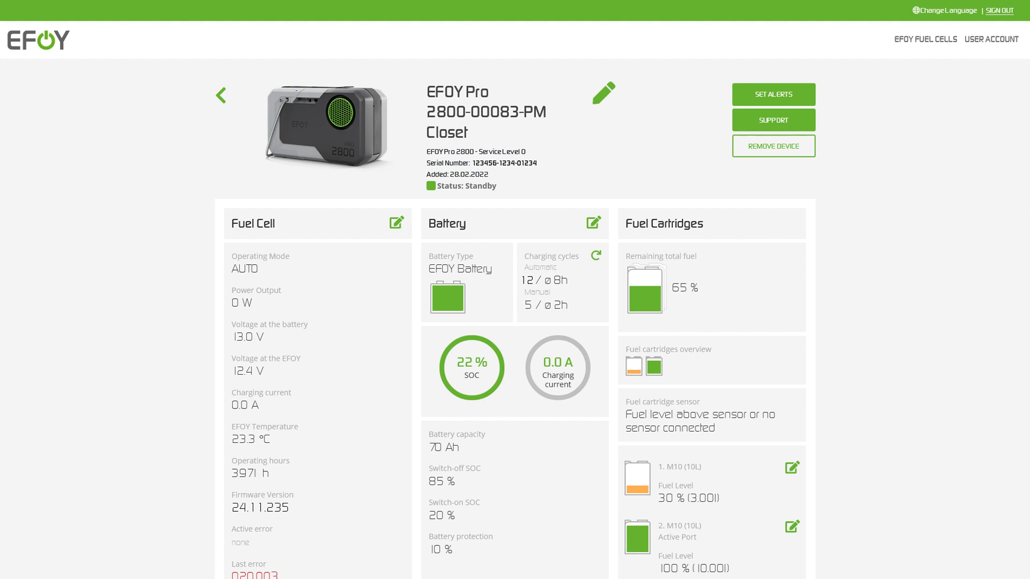
scroll("down", 3)
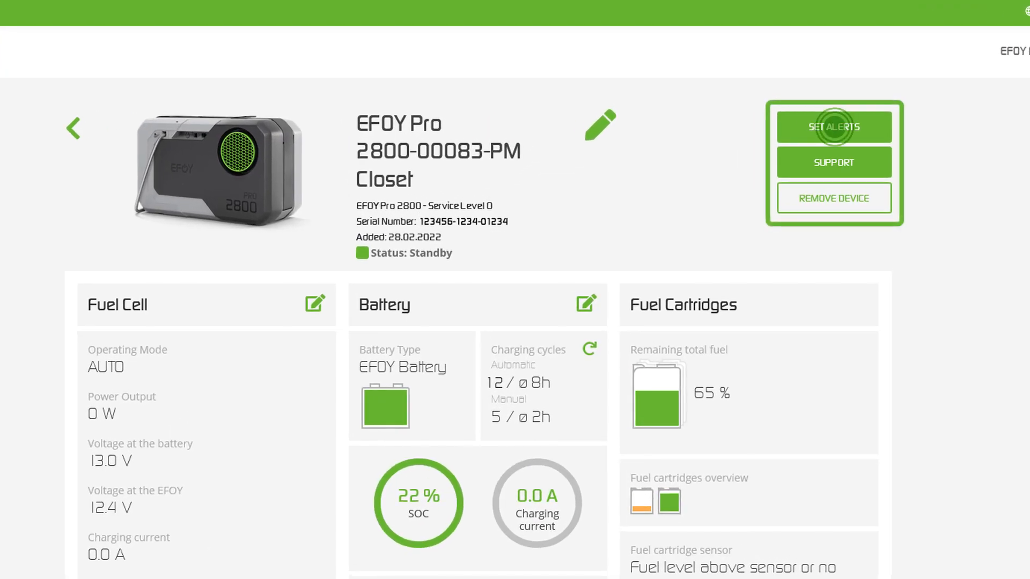
View the Set alerts dialog for the fuel cell, then bring up the Support page.
left_click(832, 126)
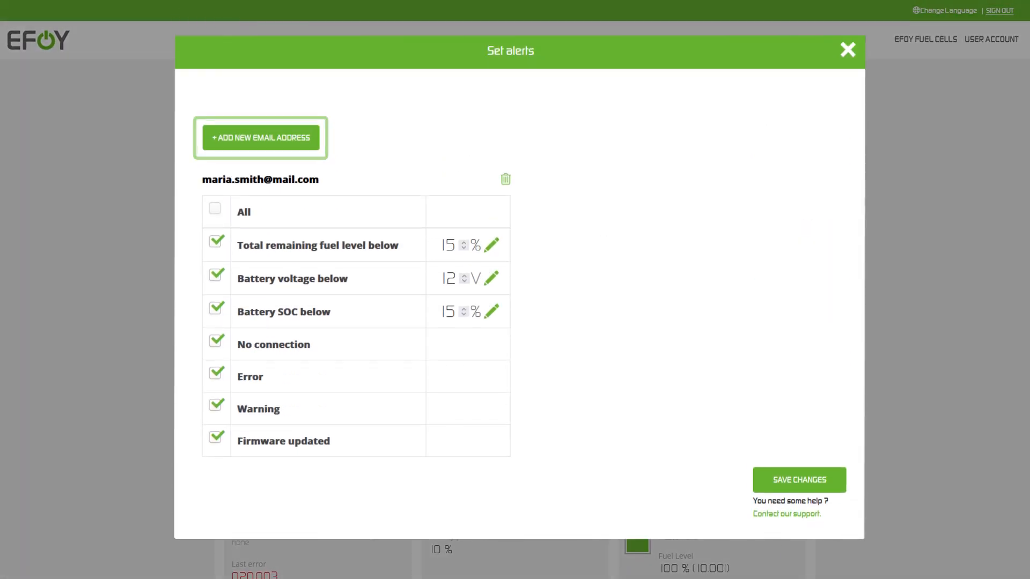
left_click(848, 50)
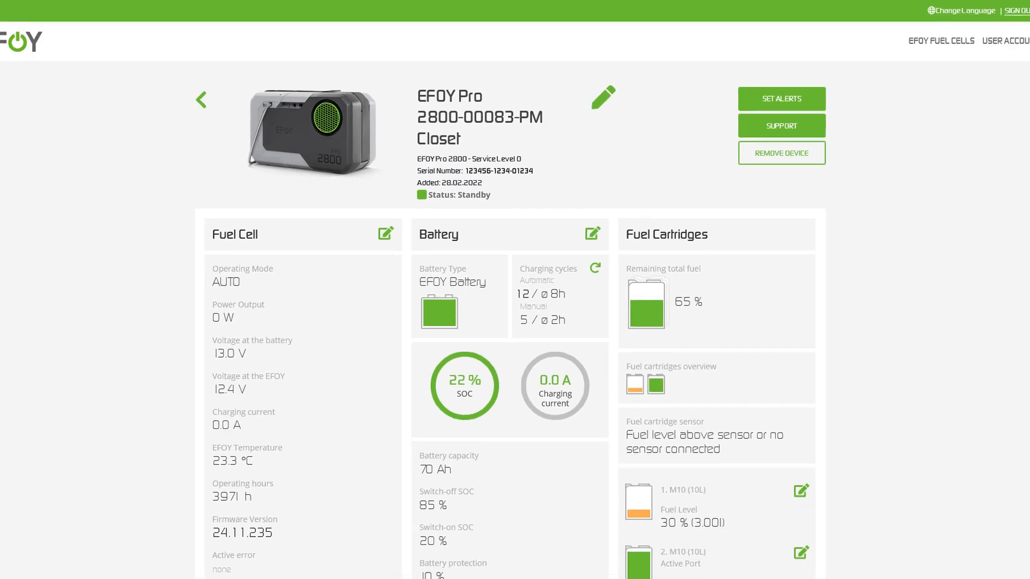
left_click(781, 126)
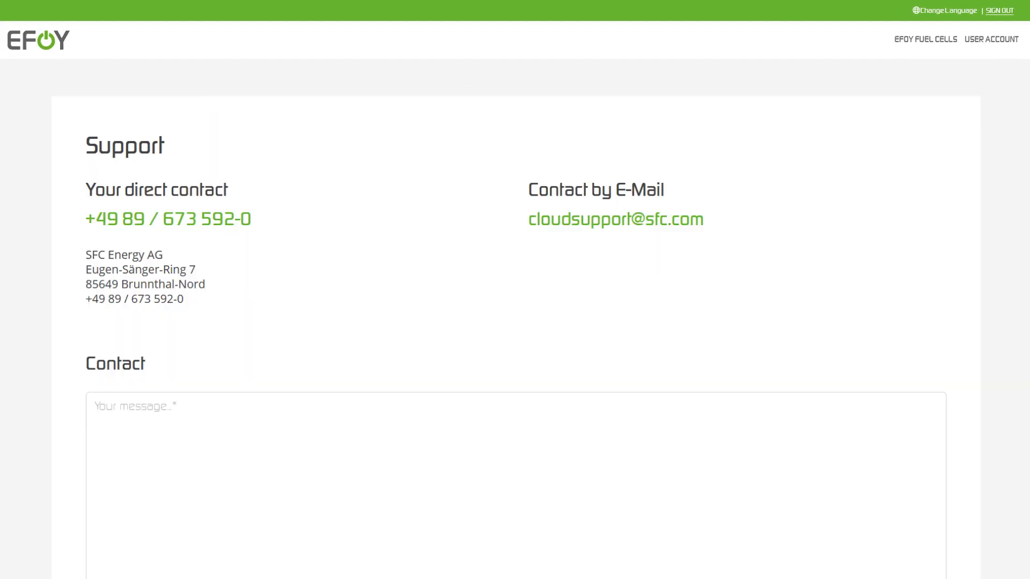